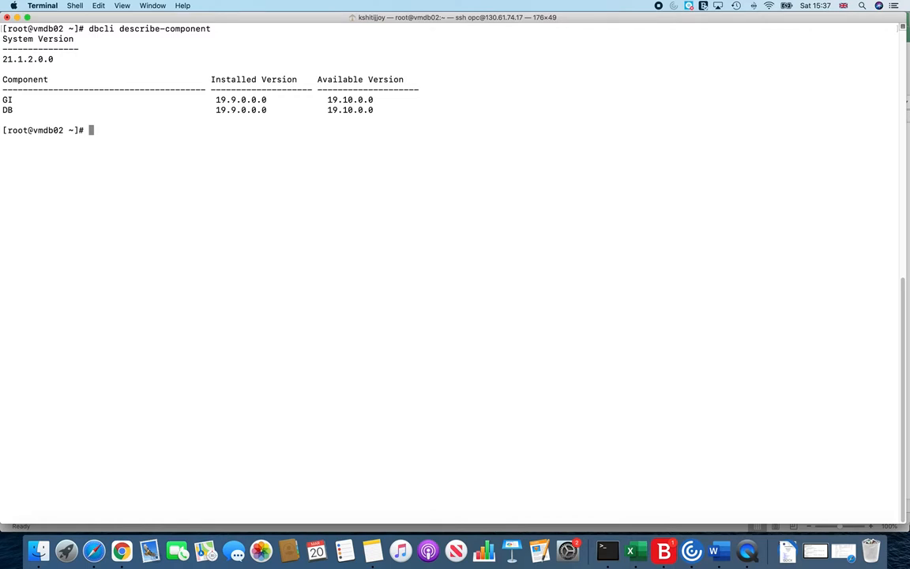
pyautogui.moveTo(531, 272)
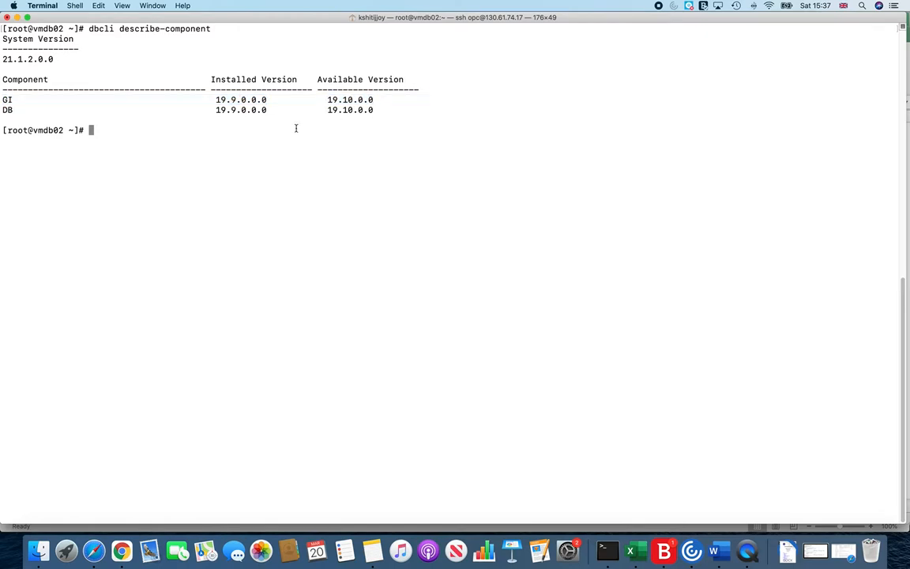
# As grid, run $ORACLE_HOME/OPatch/opatch lspatches to list the 19.9 release updates, then exit to root.
pyautogui.write('su - grid')
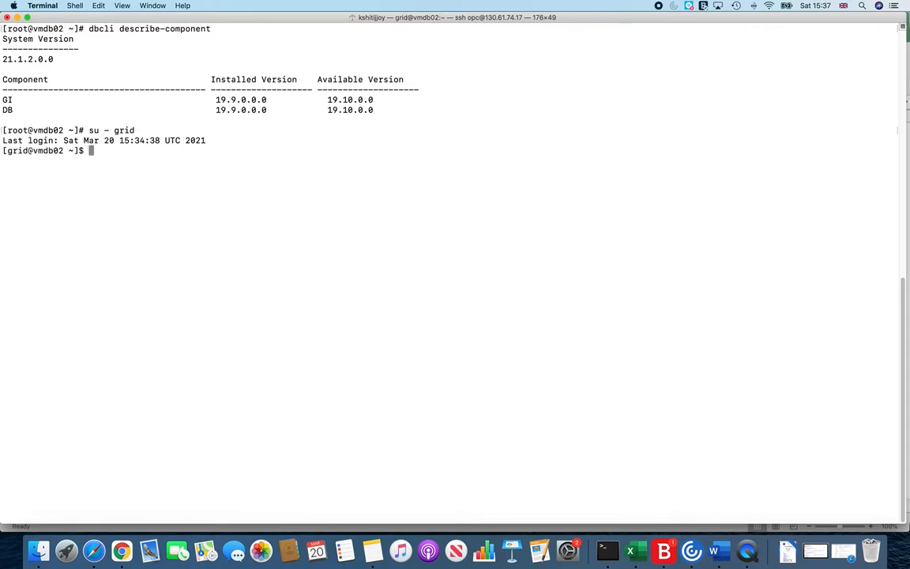
pyautogui.write('$ORACLE_HOME/')
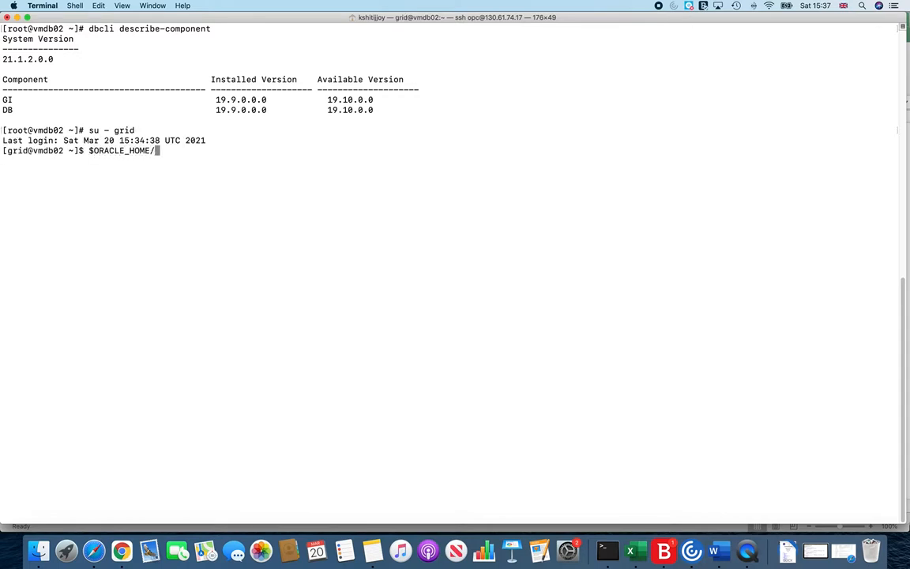
pyautogui.write('OPatch/o')
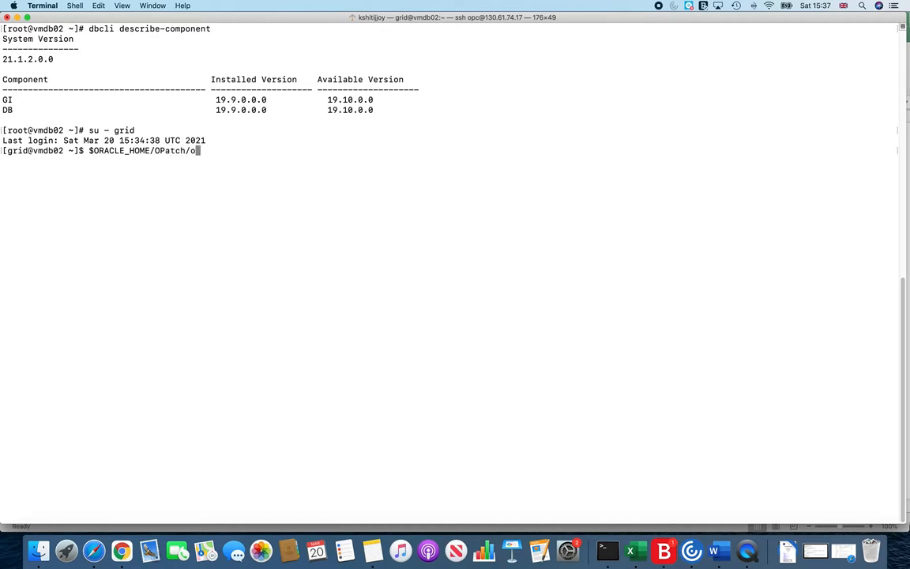
pyautogui.write('ayc')
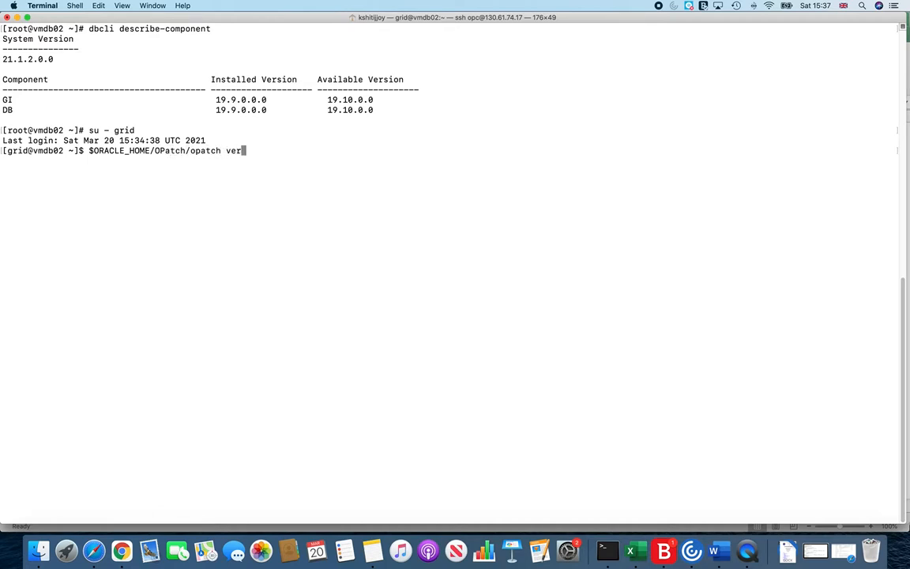
pyautogui.write('lspatches')
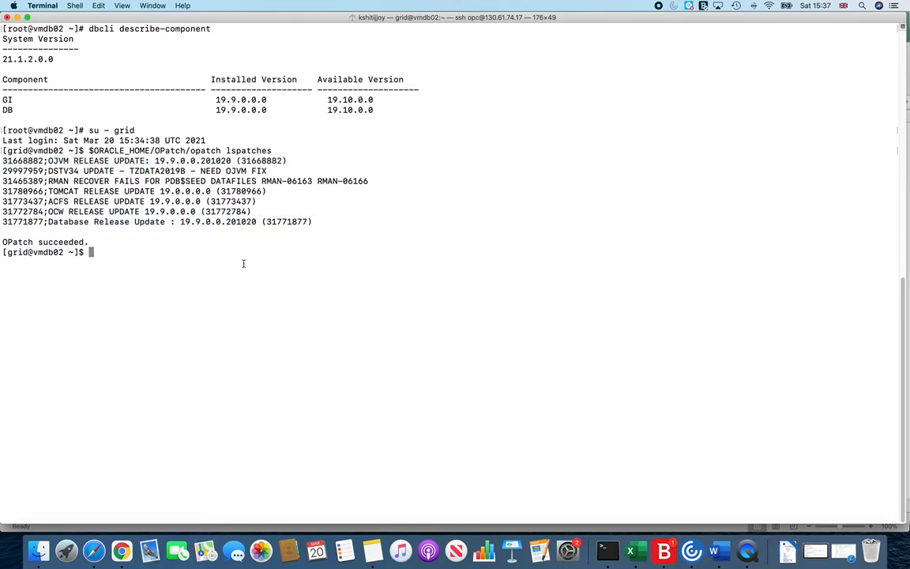
pyautogui.write('exit')
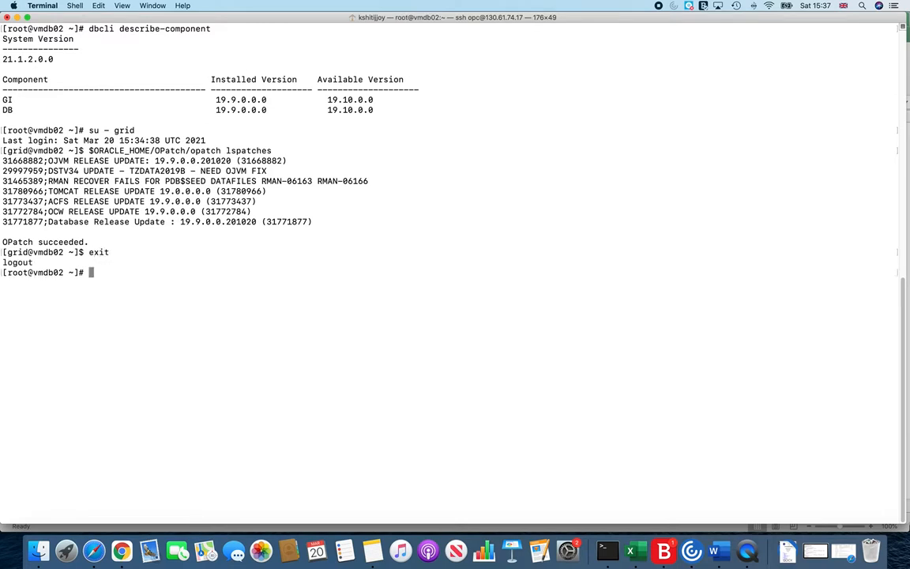
# Clear the screen and run dbcli update-server to create the Server Patching job.
pyautogui.write('clear')
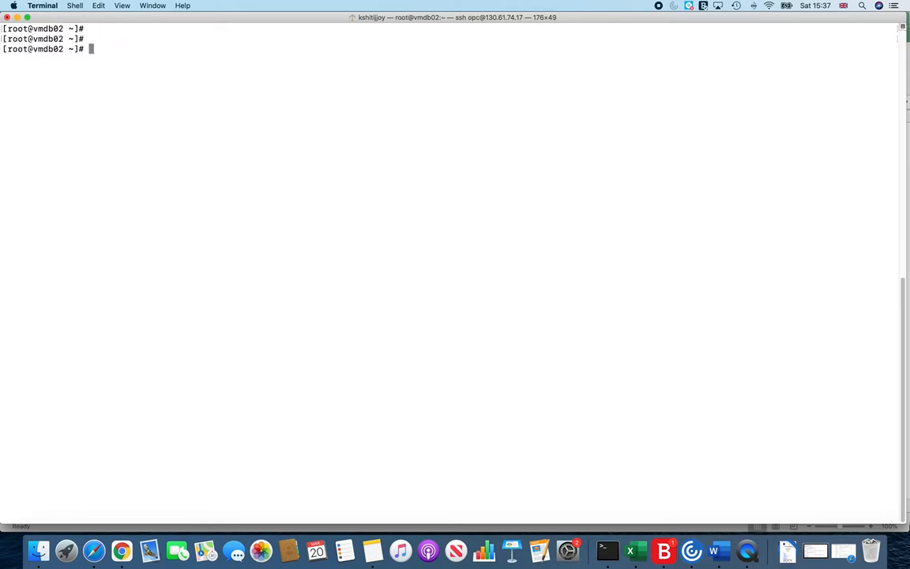
pyautogui.write('dbcli')
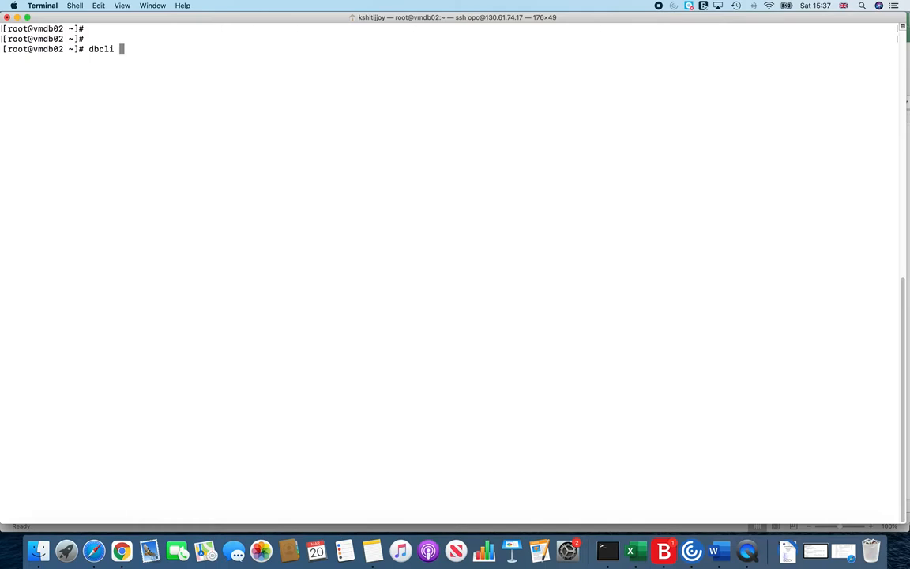
pyautogui.write('update')
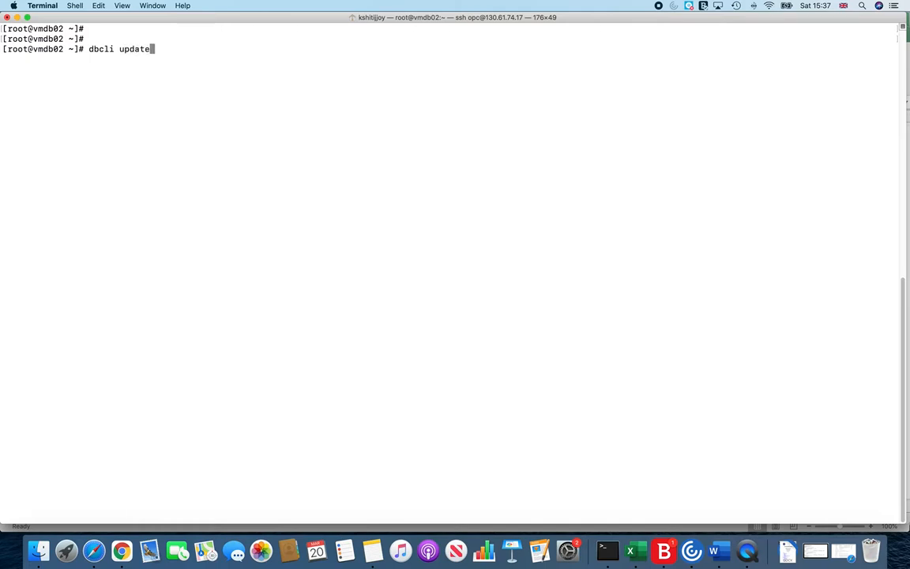
pyautogui.write('-server')
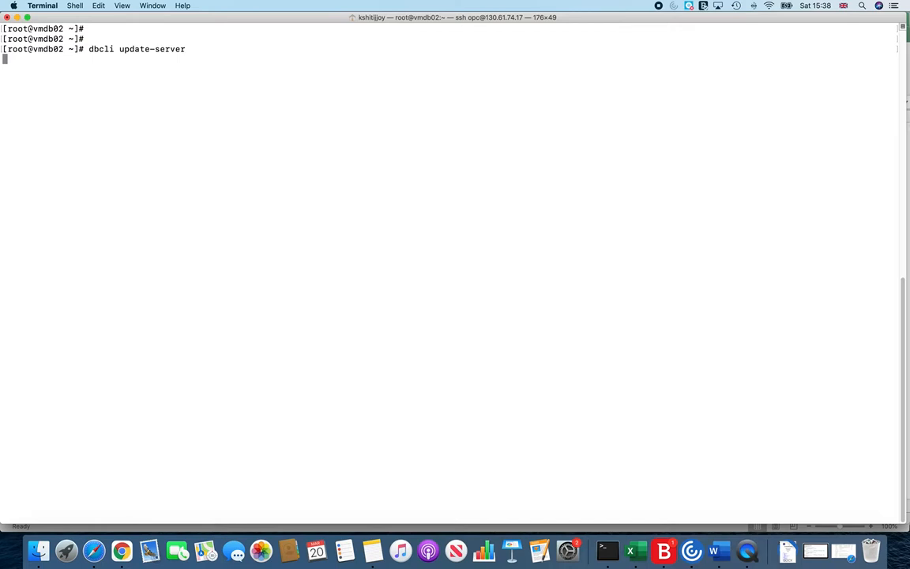
pyautogui.press('Return')
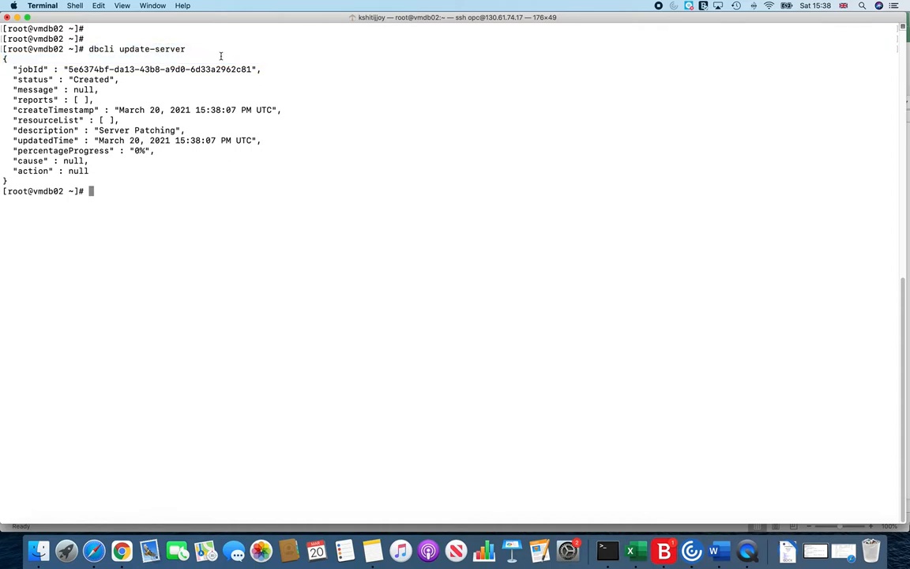
pyautogui.moveTo(60, 82)
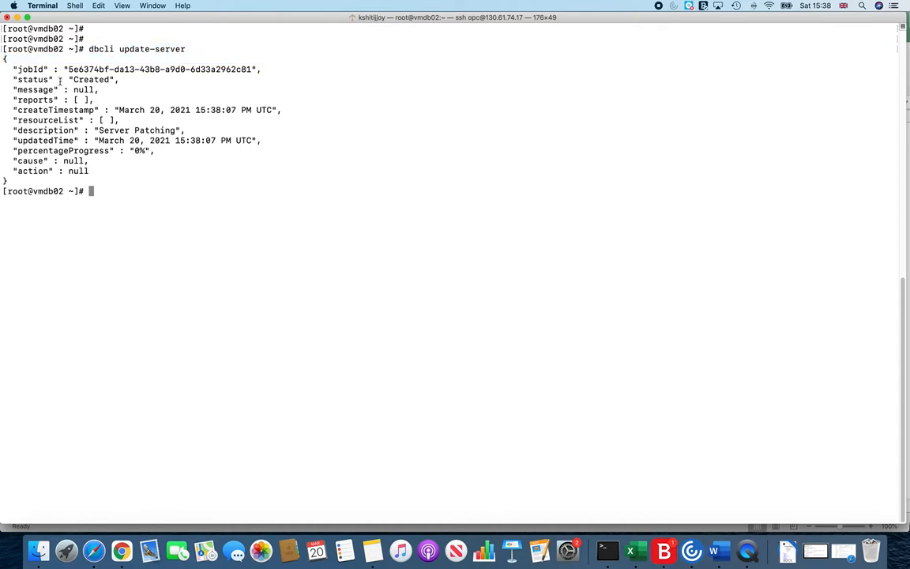
# Select the new Server Patching job id from the output to copy it.
pyautogui.doubleClick(87, 69)
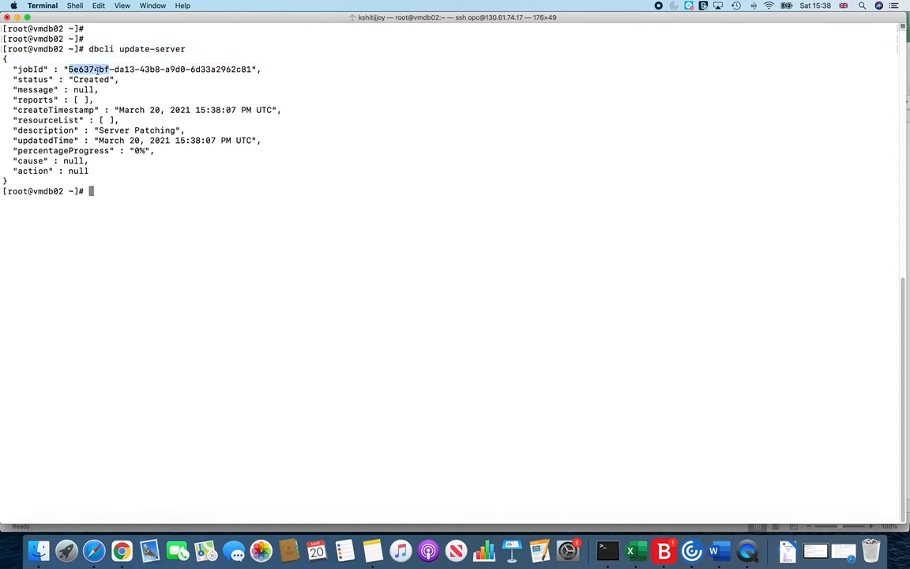
pyautogui.doubleClick(92, 79)
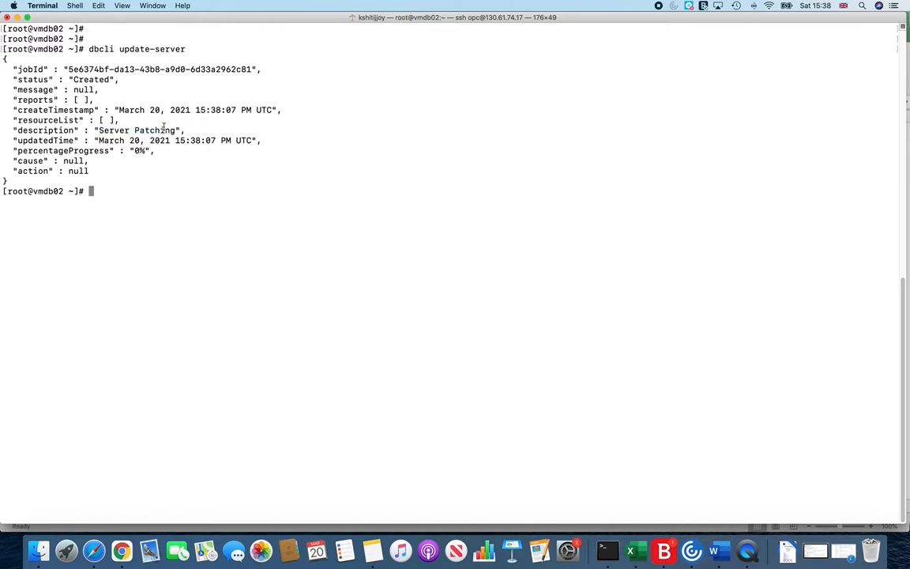
pyautogui.moveTo(117, 152)
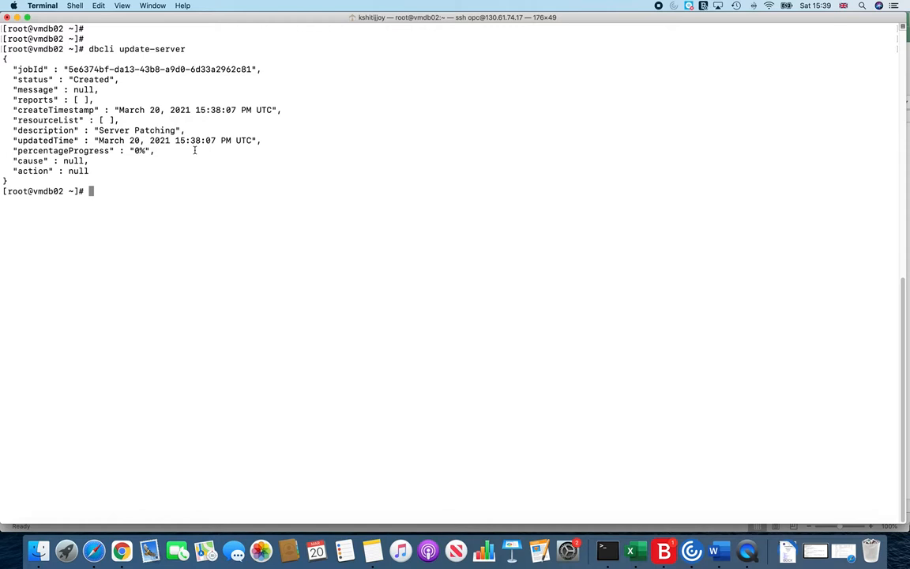
# Run dbcli list-jobs showing Server Patching as Running, then begin dbcli describe-job -i.
pyautogui.write('dbcli list-jobs')
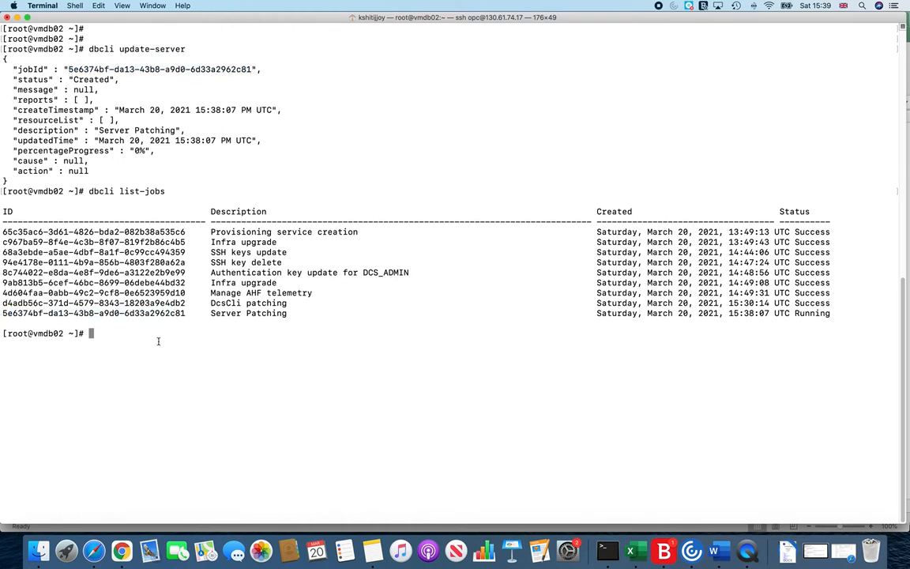
pyautogui.write('db')
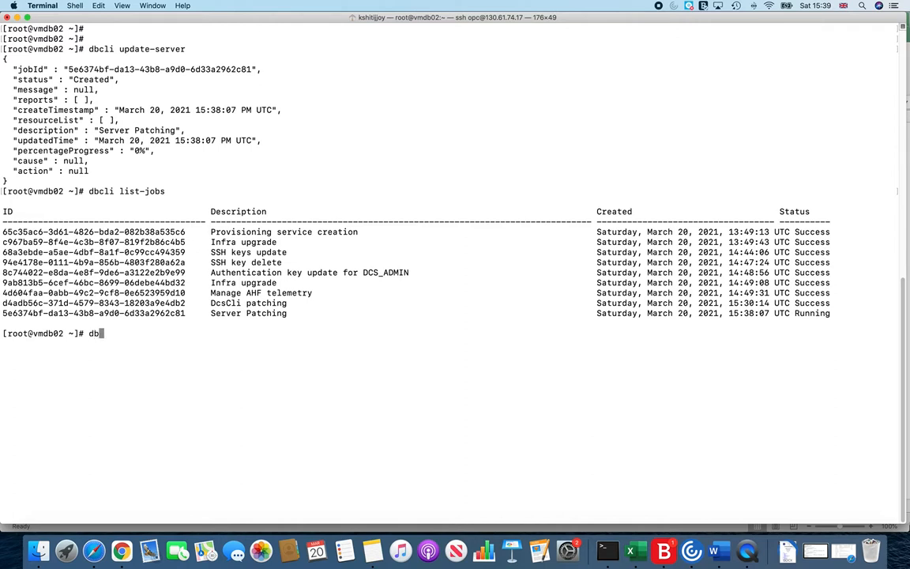
pyautogui.write('cli')
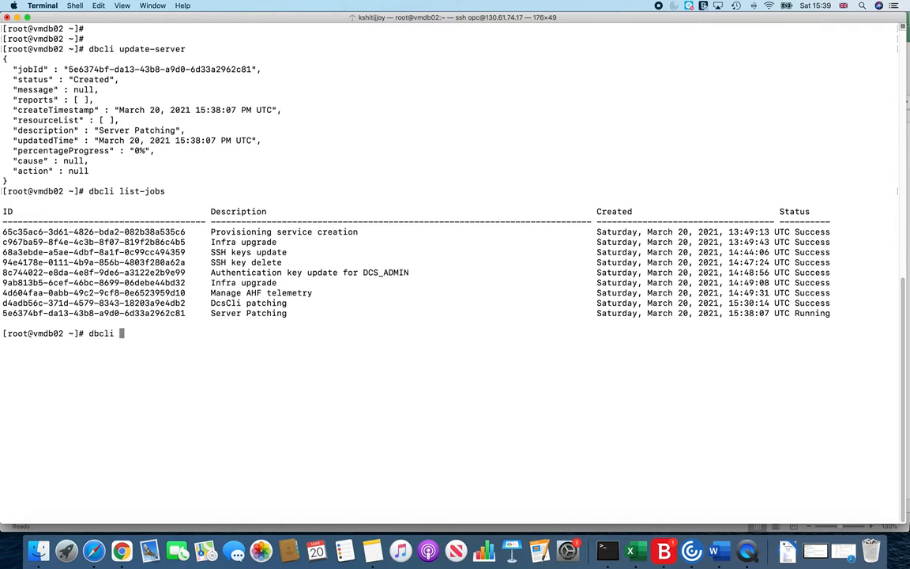
pyautogui.write('de')
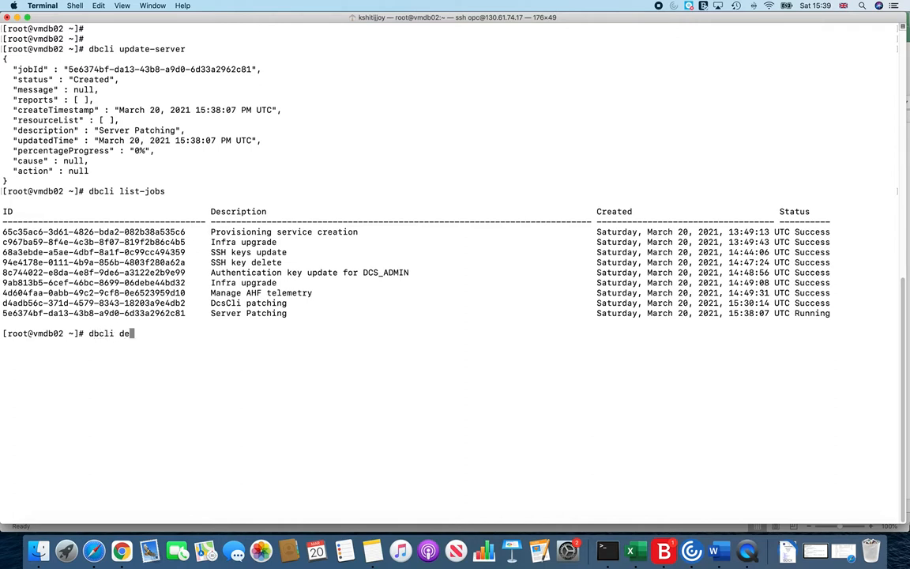
pyautogui.write('scribe')
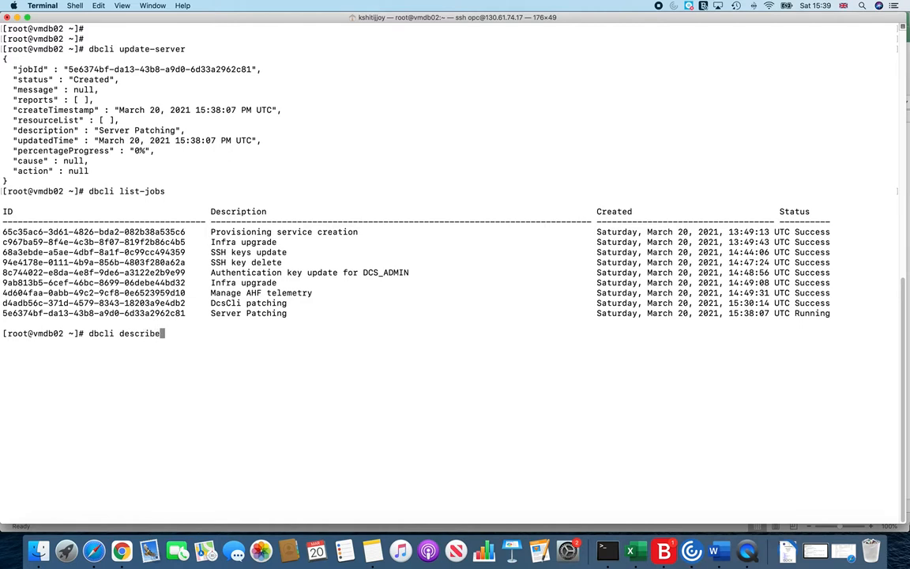
pyautogui.write('-job')
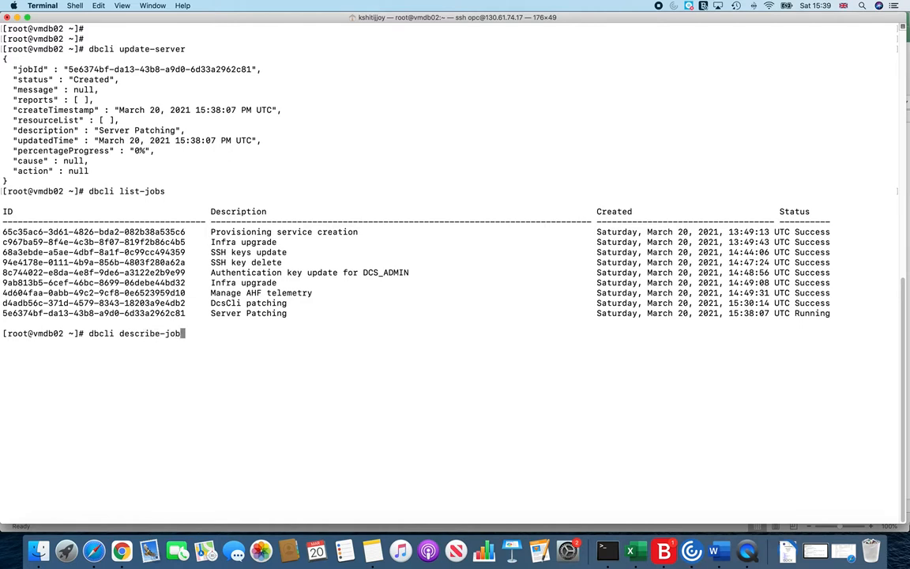
pyautogui.write('-i')
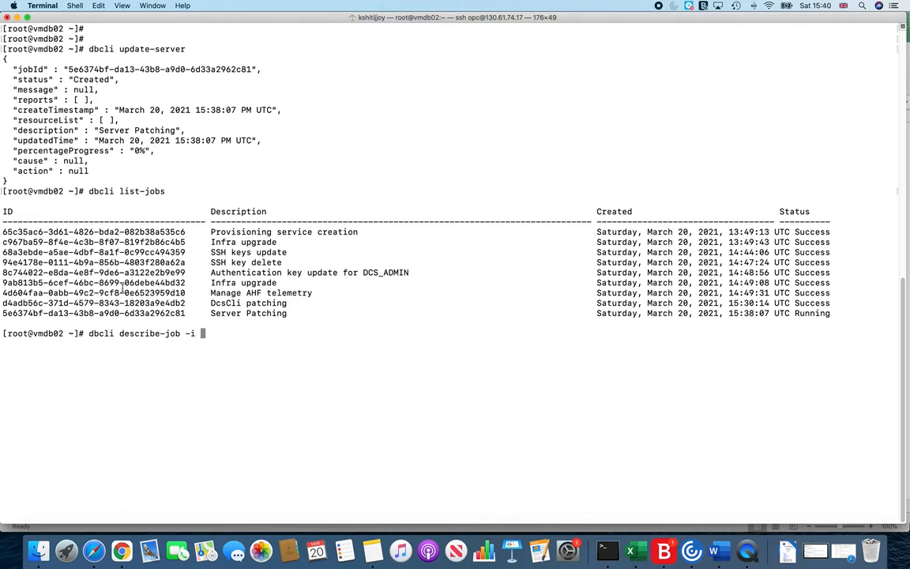
# Describe job 5e6374bf-da13-43b8-a9d0-6d33a2962c81 twice, showing progress rising from 0% to 25%.
pyautogui.doubleClick(48, 313)
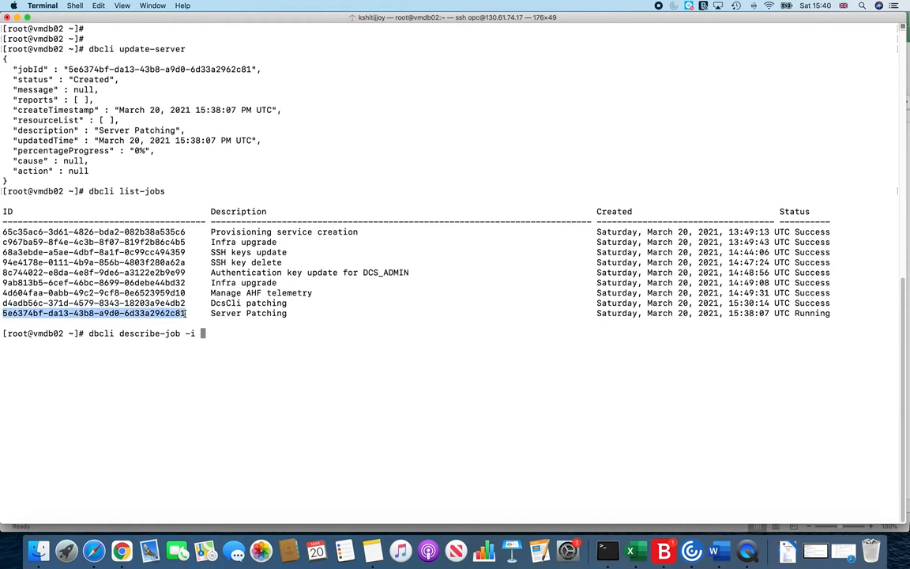
pyautogui.write('5e6374bf-da13-43b8-a9d0-6d33a2962c81')
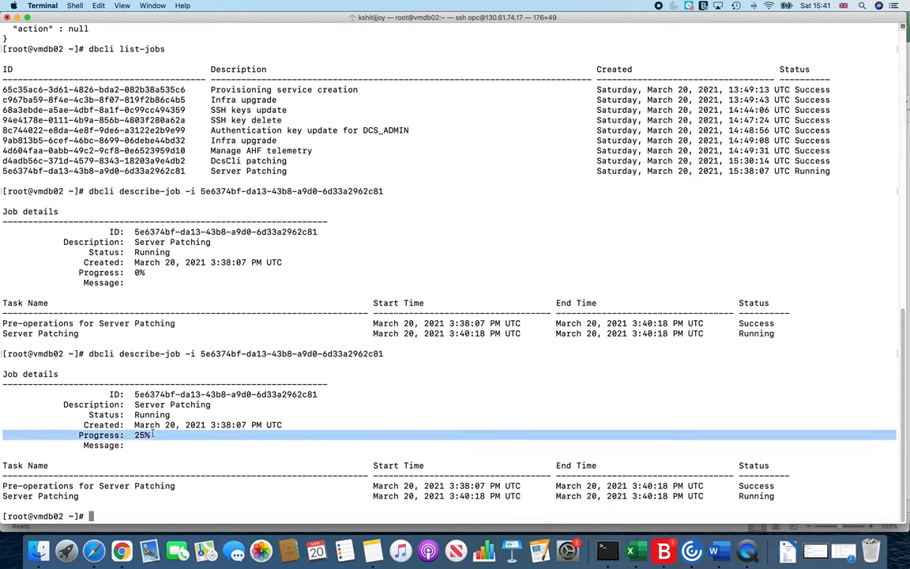
# As grid, go to $ORACLE_HOME/cfgtoollogs/opatch and tail the latest opatch log ending with Finishing LsPatchesSession.
pyautogui.write('su - grid')
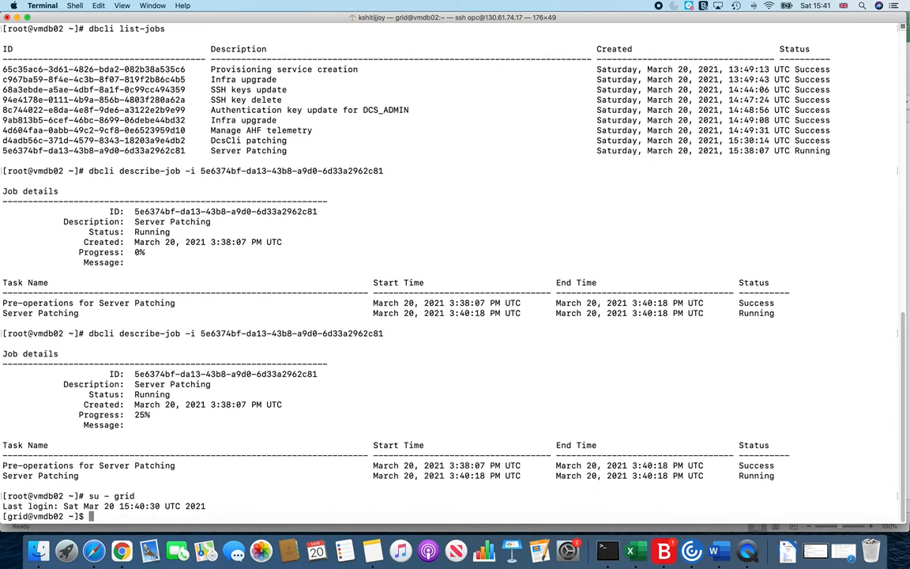
pyautogui.write('cd $OR')
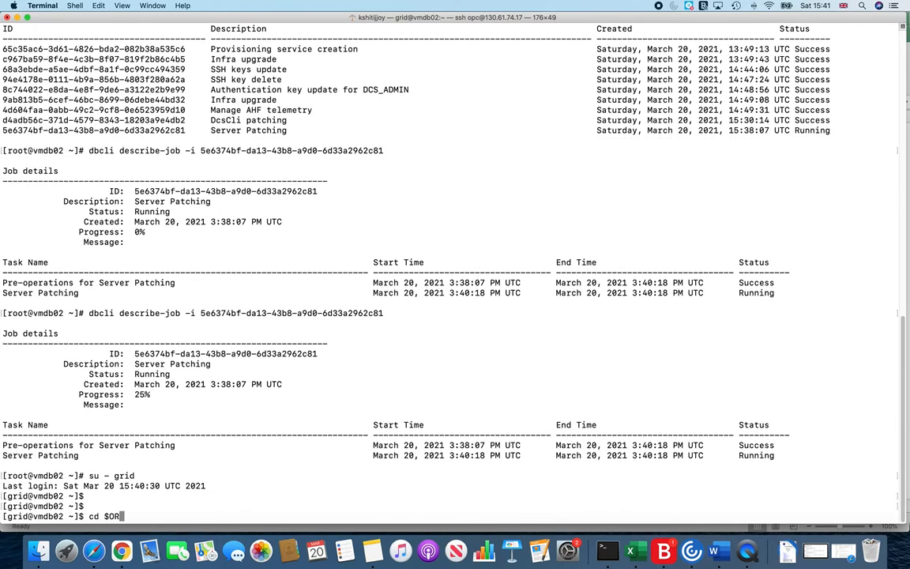
pyautogui.write('ACLE_HO')
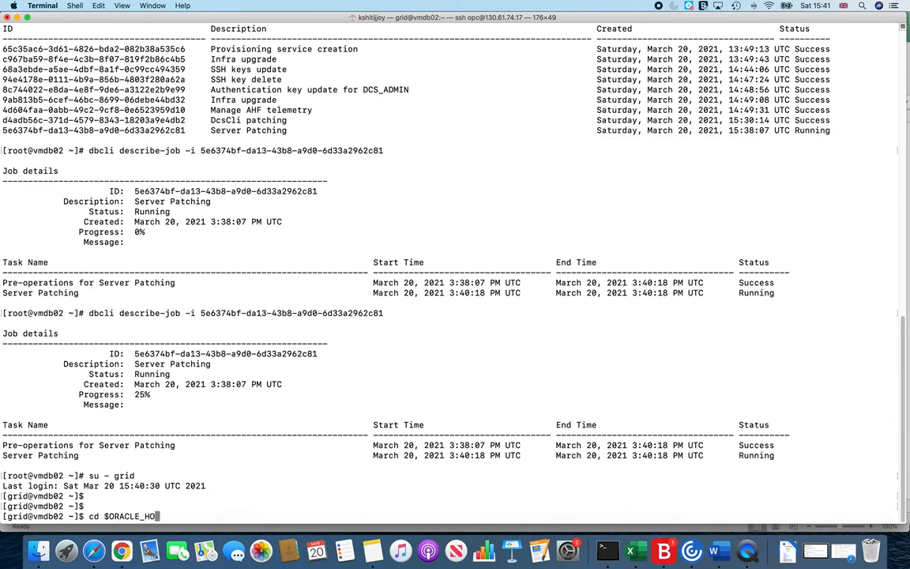
pyautogui.write('cd cfgtoollogs/')
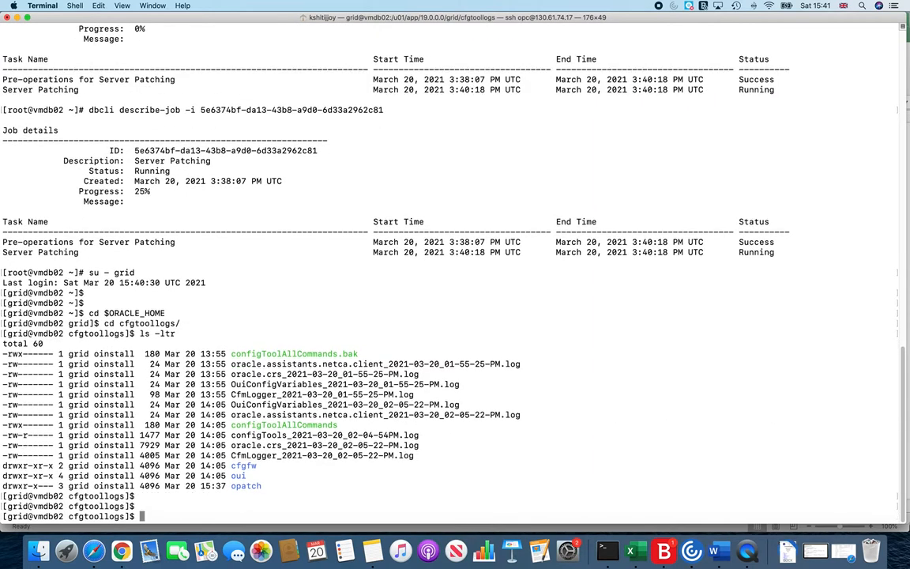
pyautogui.write('cd opatch/')
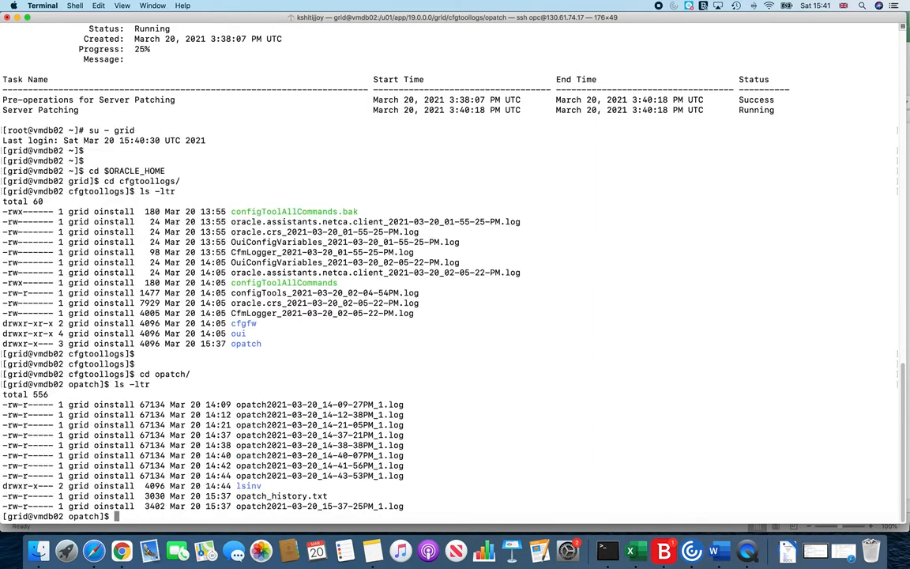
pyautogui.write('tail -f opatch2021-03-20_15-37-25PM_1.log')
pyautogui.write('exit')
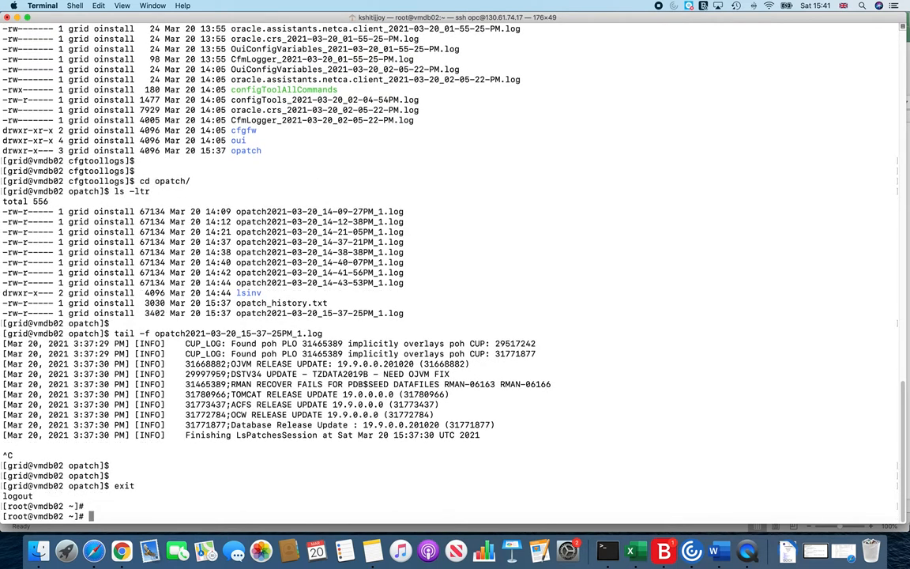
# Back as root, describe job 5e6374bf-da13-43b8-a9d0-6d33a2962c81 again, still at 25%.
pyautogui.write('dbcli describe-job -i 5e6374bf-da13-43b8-a9d0-6d33a2962c81')
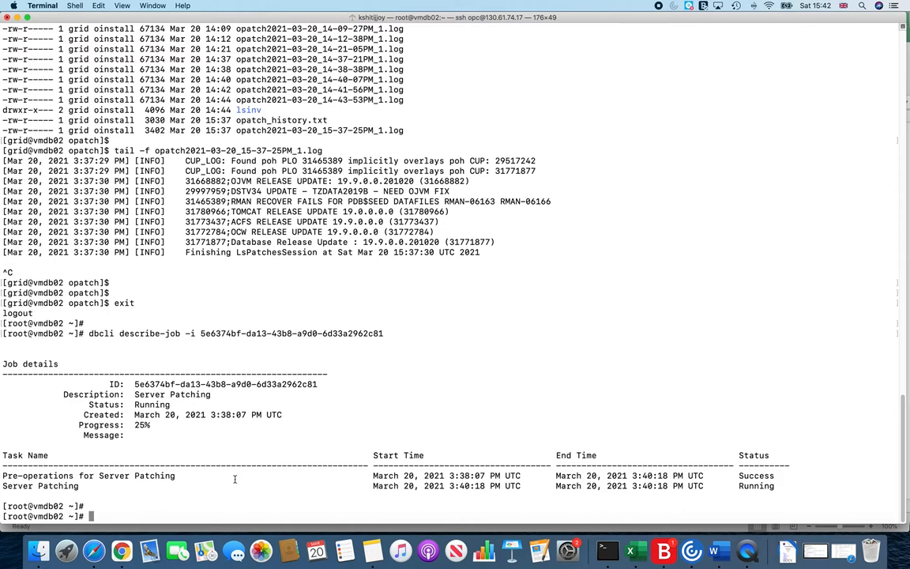
pyautogui.moveTo(250, 468)
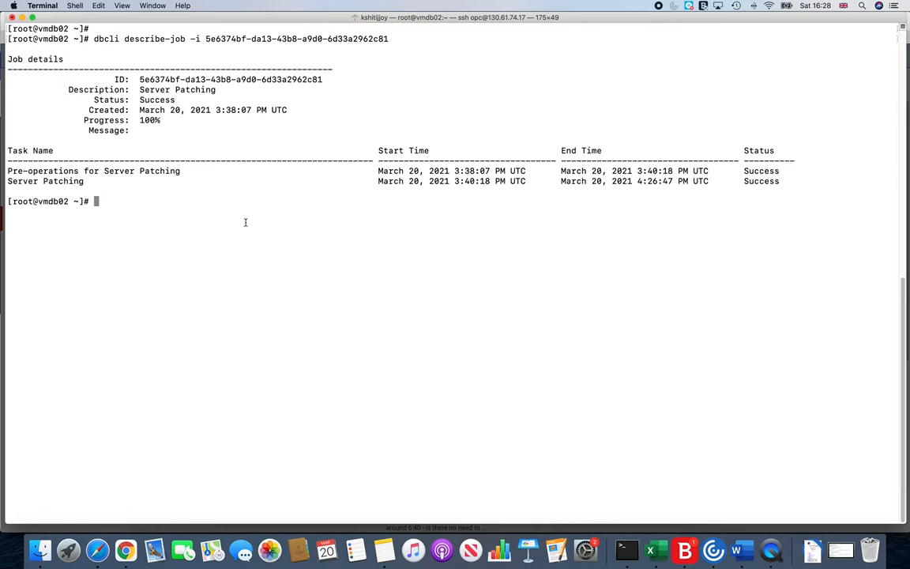
# Run dbcli list-jobs showing every job, including Server Patching, with status Success.
pyautogui.write('dc')
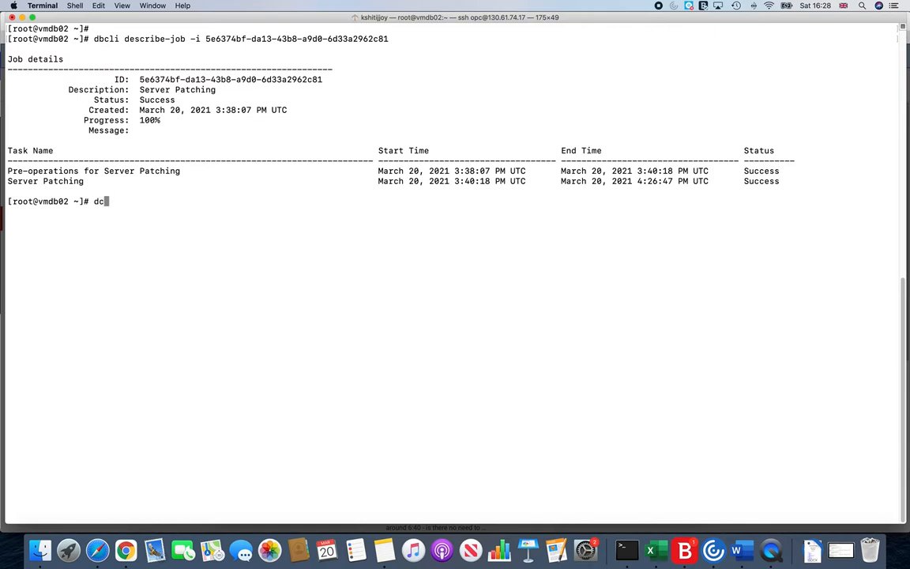
pyautogui.write('li')
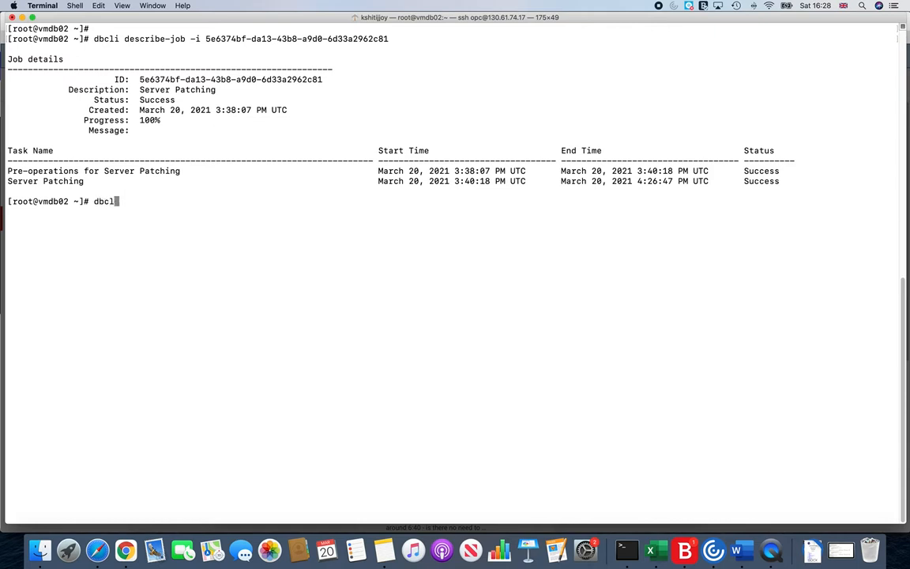
pyautogui.write('list-jobs')
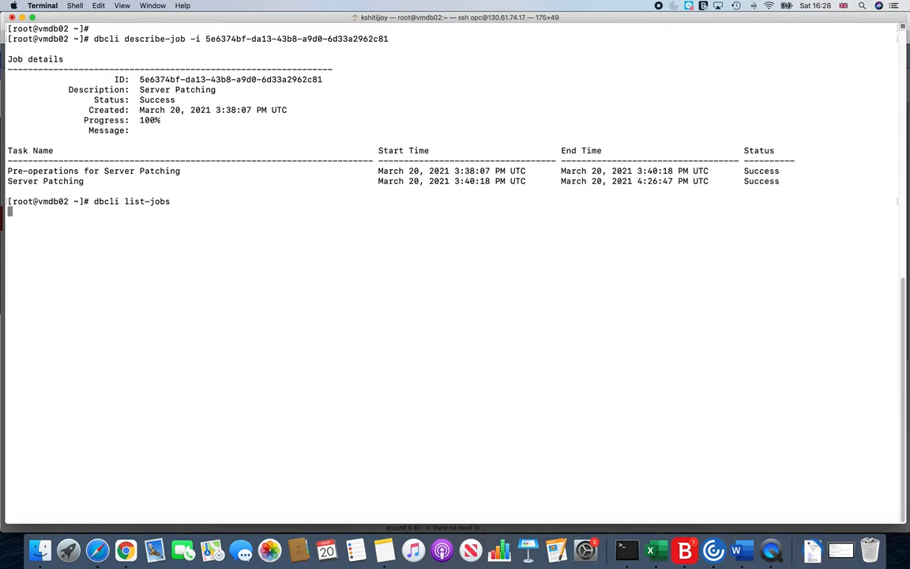
pyautogui.moveTo(195, 241)
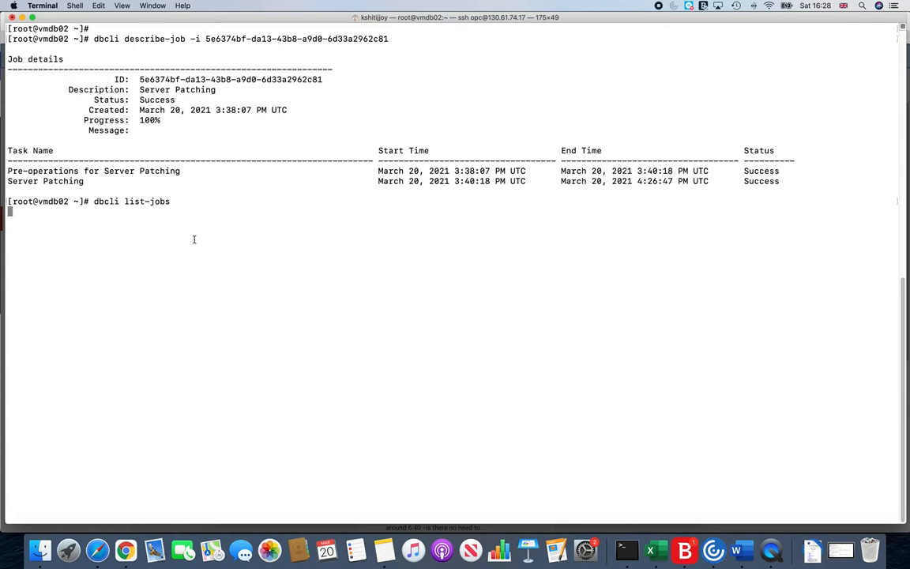
pyautogui.press('Return')
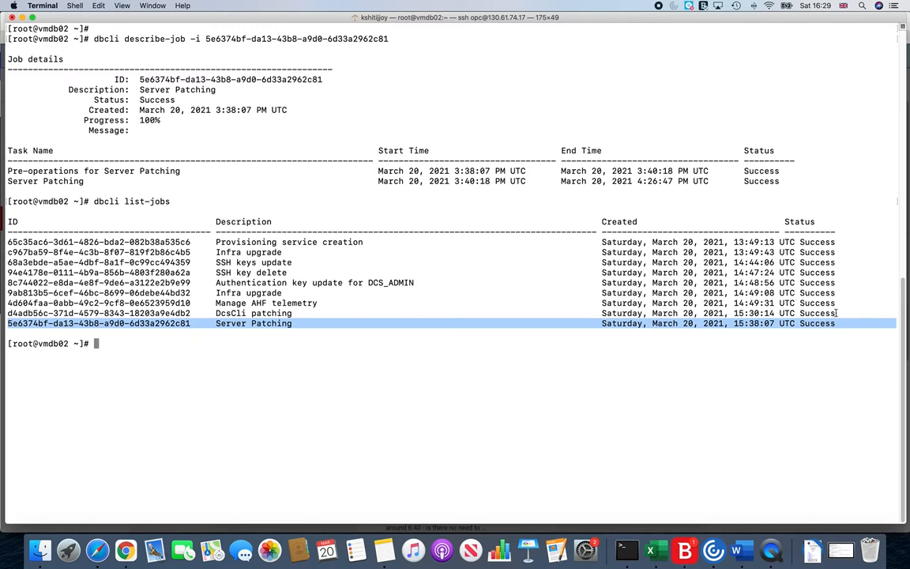
pyautogui.moveTo(670, 335)
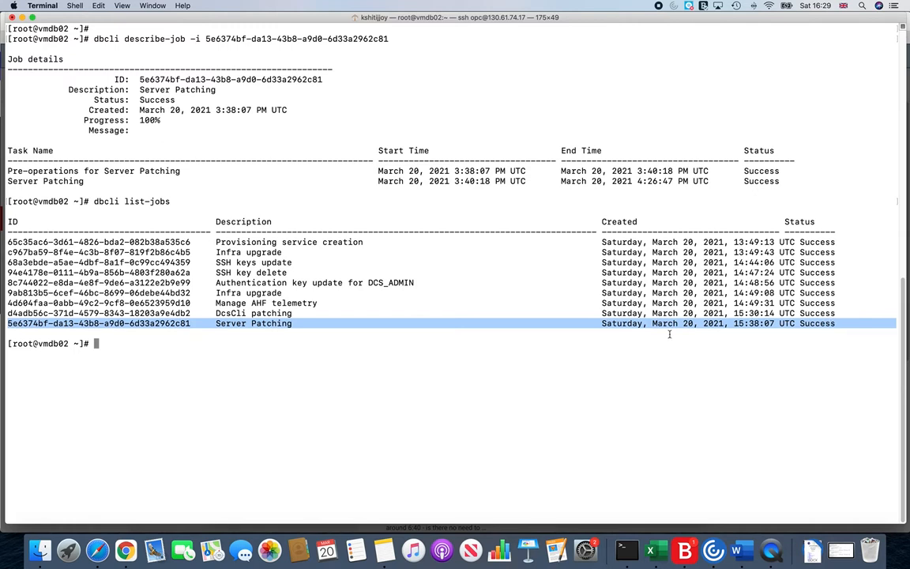
# Describe job 5e6374bf-da13-43b8-a9d0-6d33a2962c81 again, confirming 100% completion.
pyautogui.write('dbcli describe-job -i 5e6374bf-da13-43b8-a9d0-6d33a2962c81')
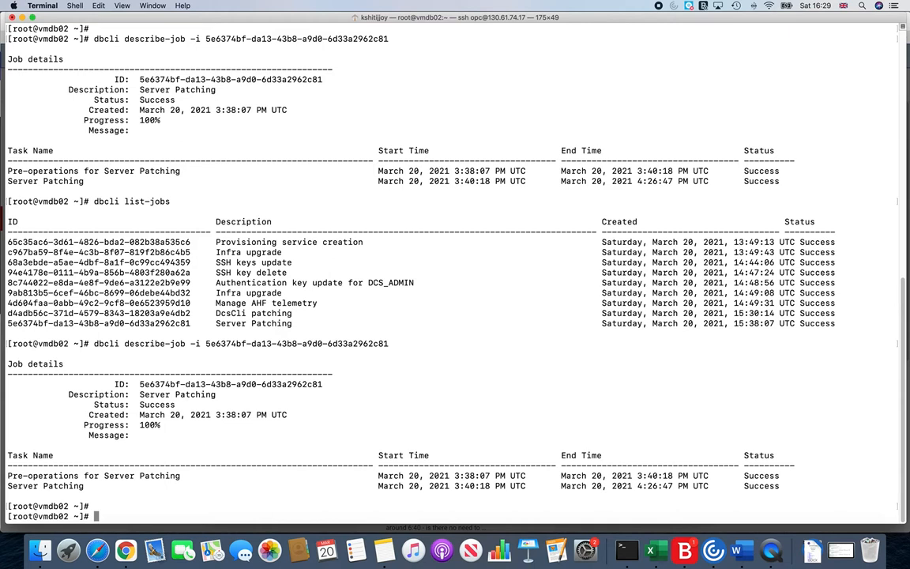
# As grid, run $ORACLE_HOME/OPatch/opatch lspatches, now listing the ACFS and Database 19.10 release updates.
pyautogui.write('su - grid')
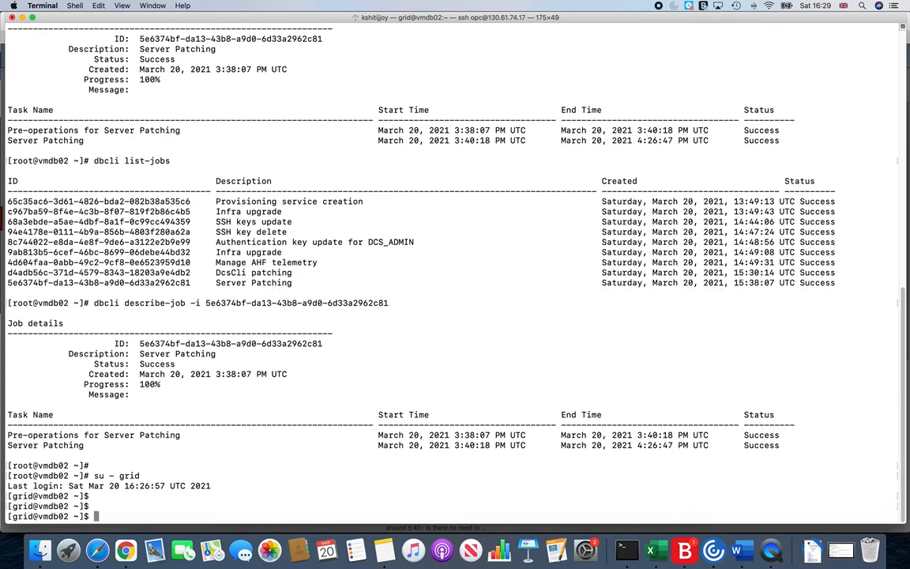
pyautogui.write('$ORACLE_HOME/')
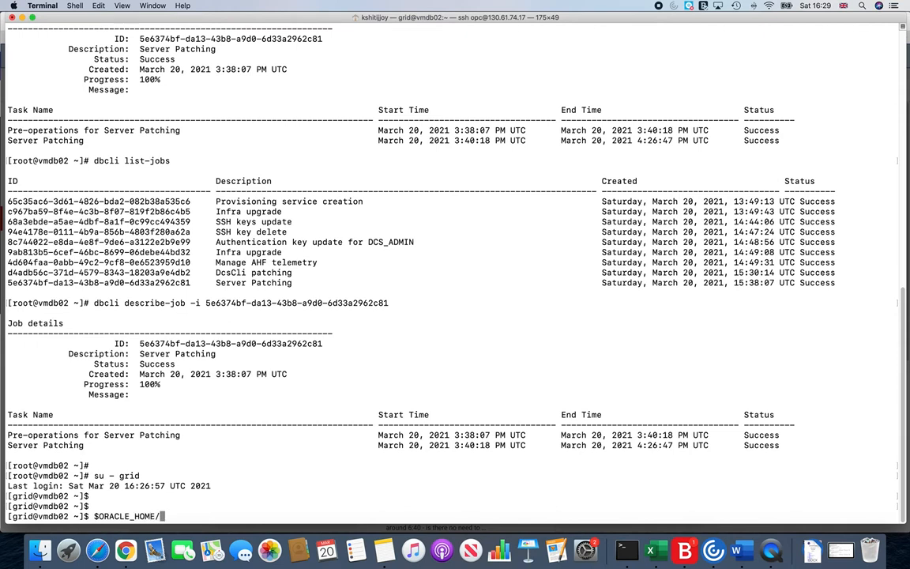
pyautogui.write('OP')
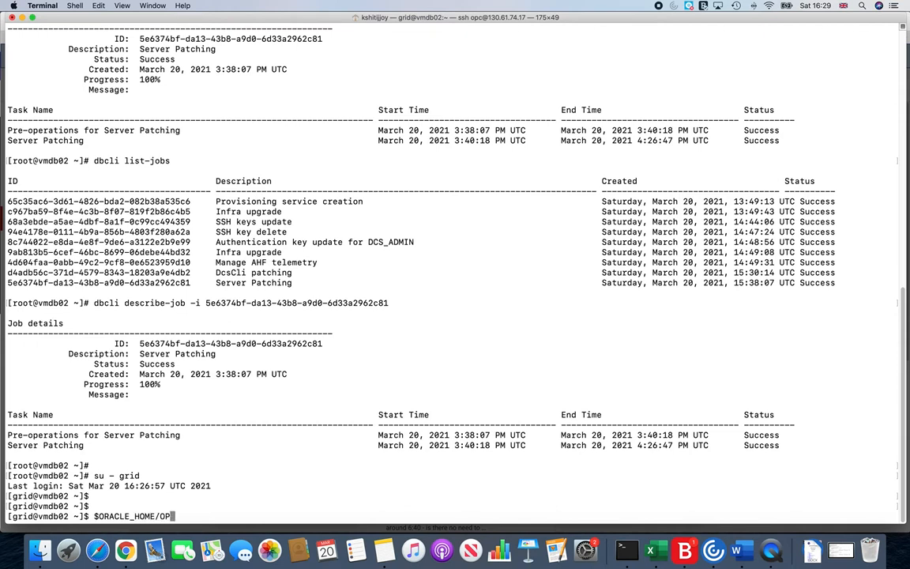
pyautogui.write('atch/o')
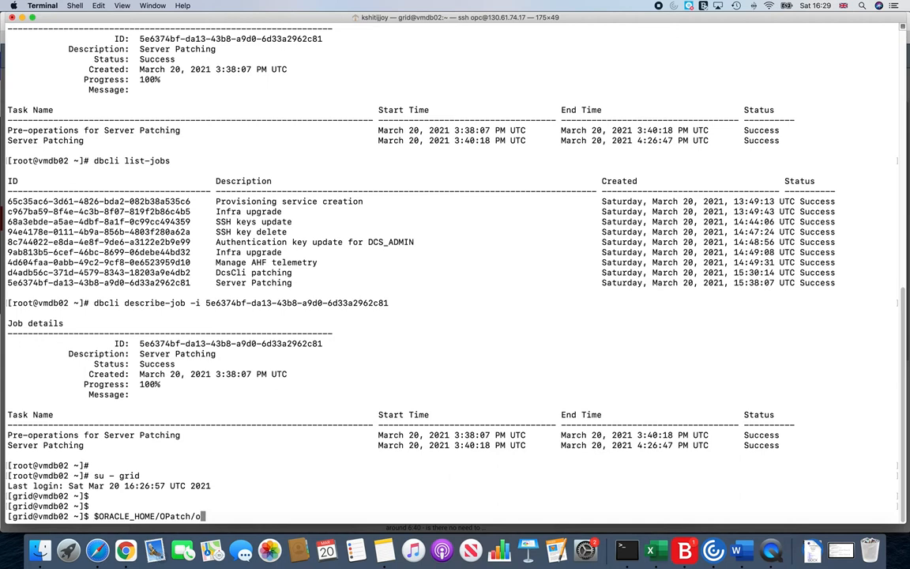
pyautogui.write('pac')
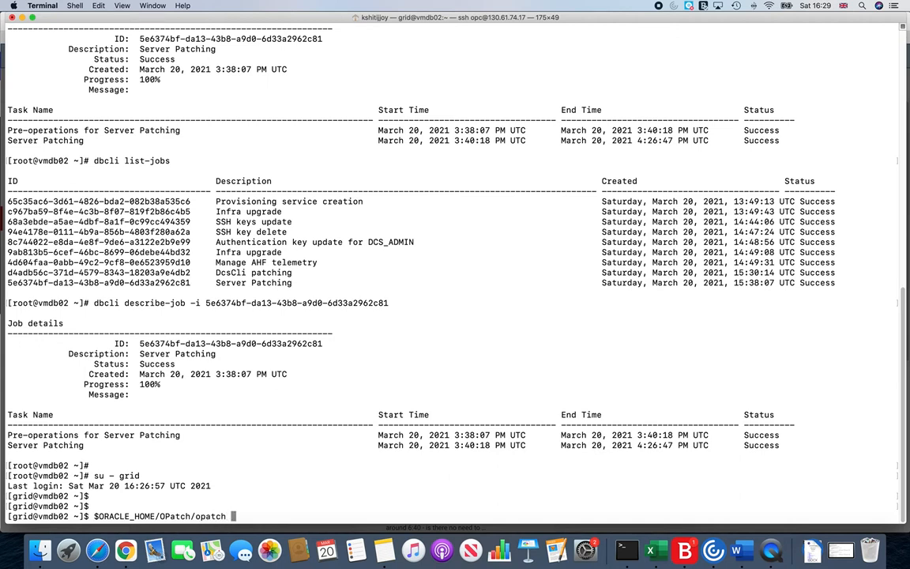
pyautogui.write('lspatches')
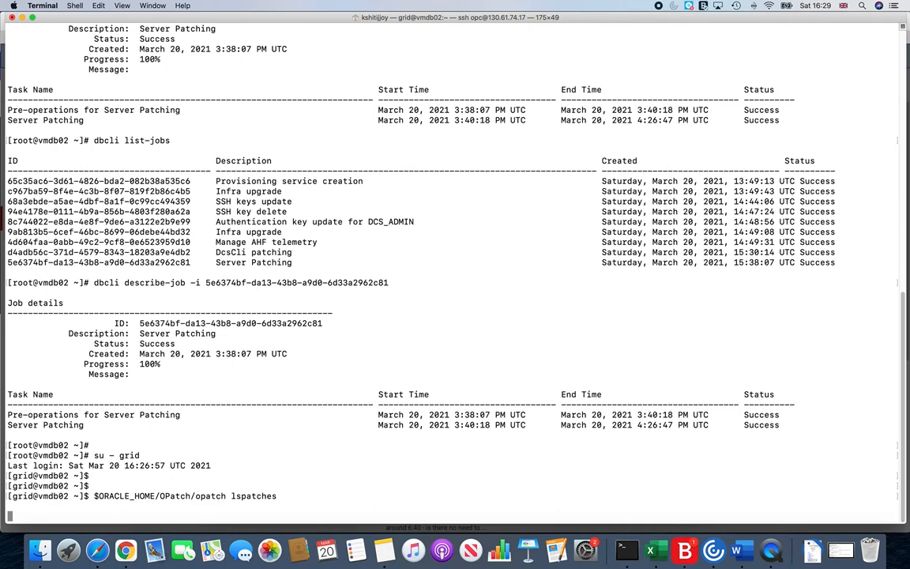
pyautogui.press('Return')
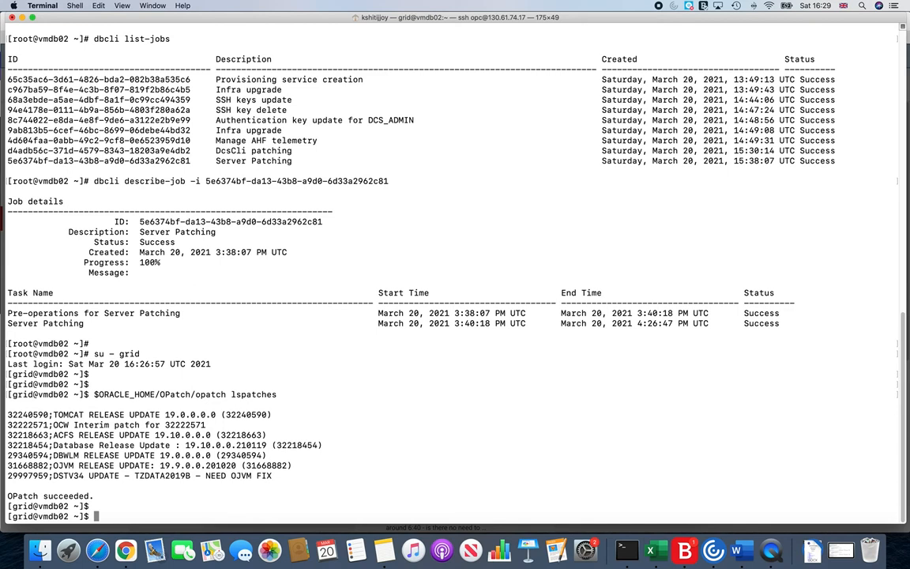
pyautogui.moveTo(133, 455)
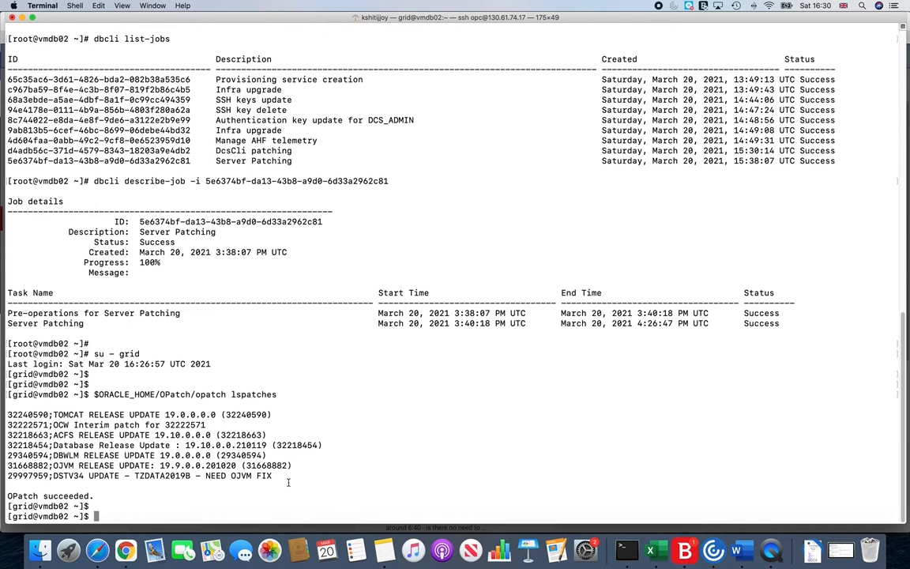
pyautogui.moveTo(215, 490)
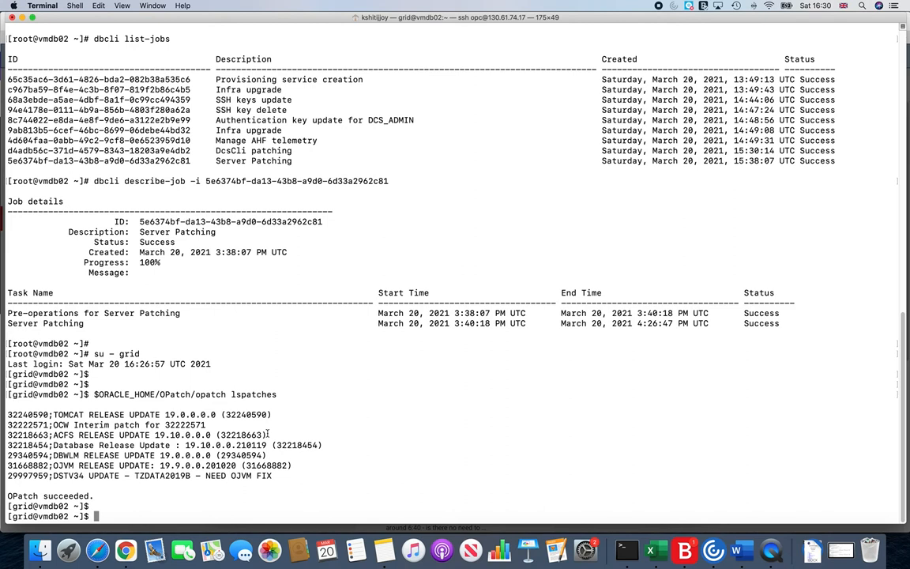
# Exit the grid shell and run dbcli describe-component: GI 19.10 up-to-date, DB 19.9 with 19.10 available.
pyautogui.write('dbcli')
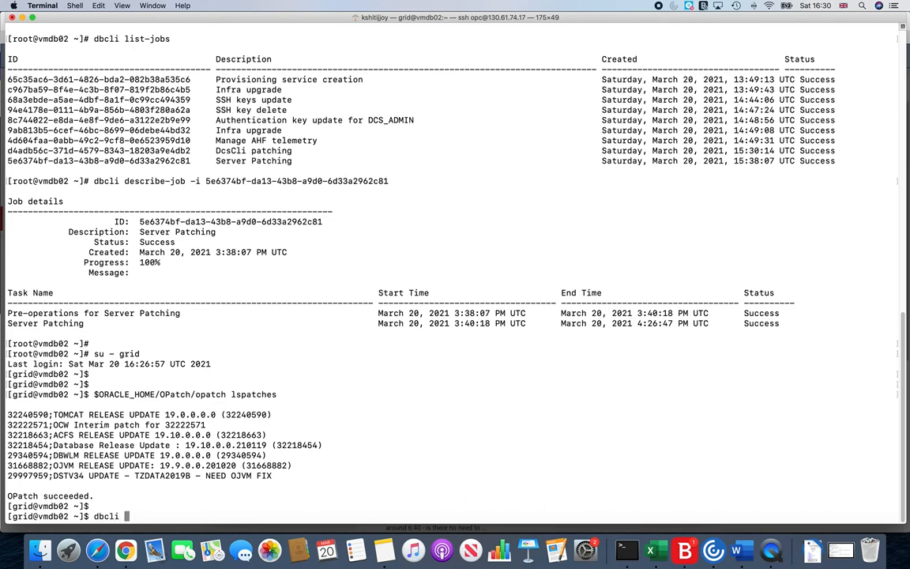
pyautogui.write('de')
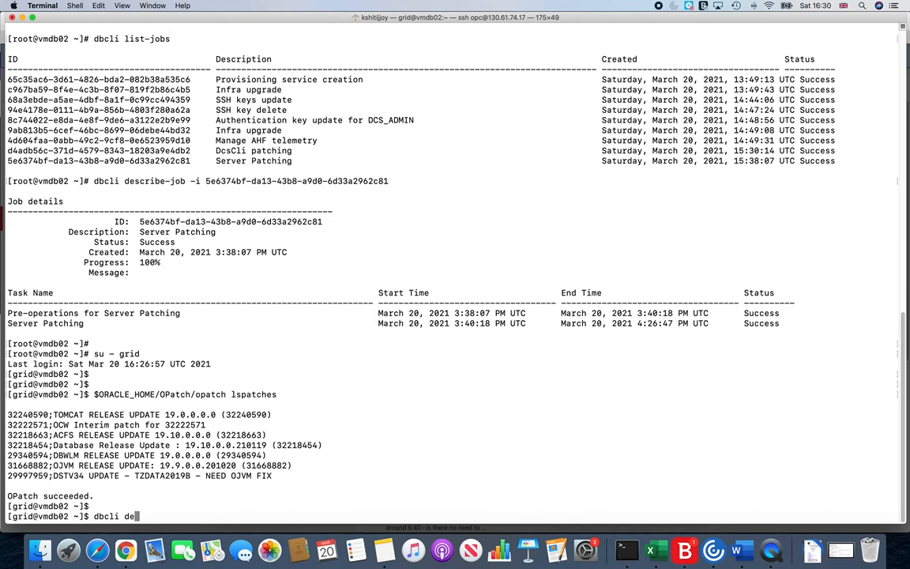
pyautogui.write('scribe-')
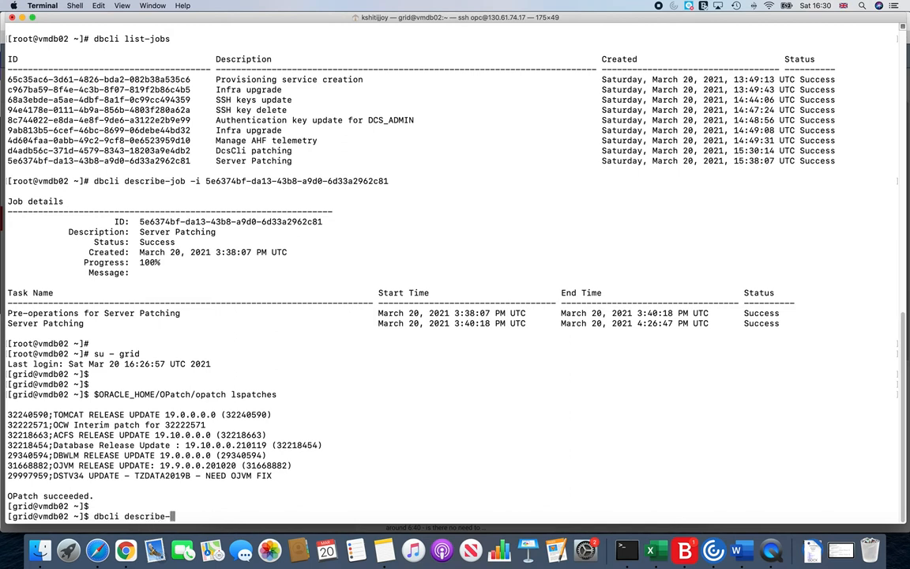
pyautogui.write('component')
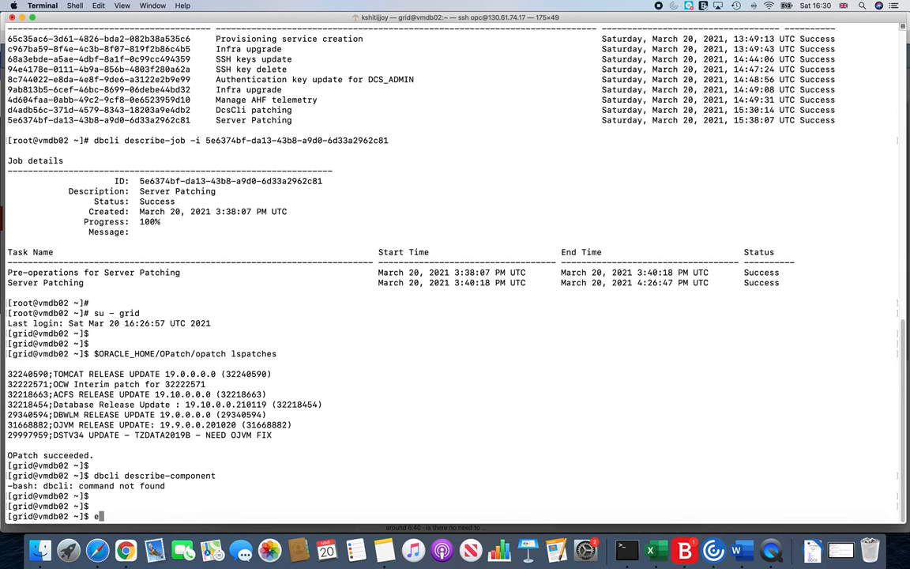
pyautogui.write('exit')
pyautogui.write('dbcli de')
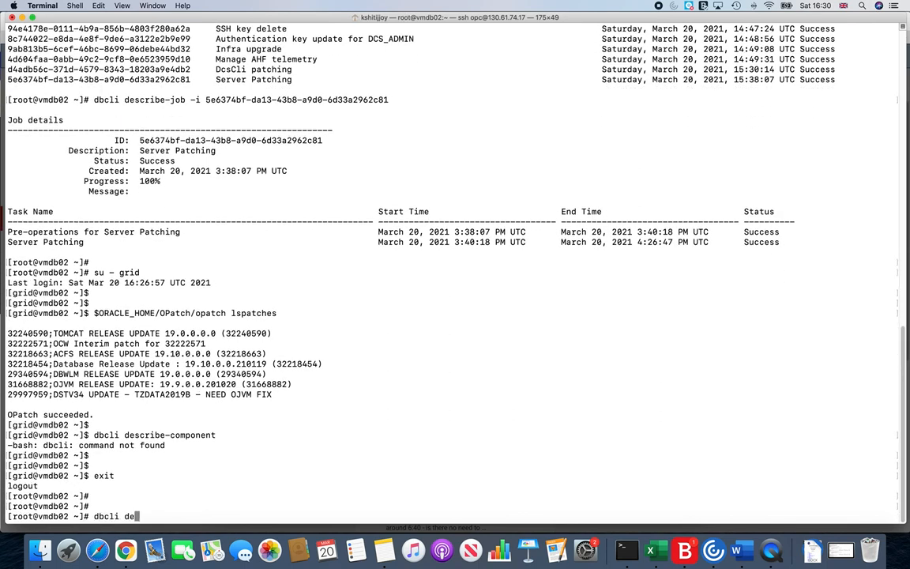
pyautogui.write('scribe-c')
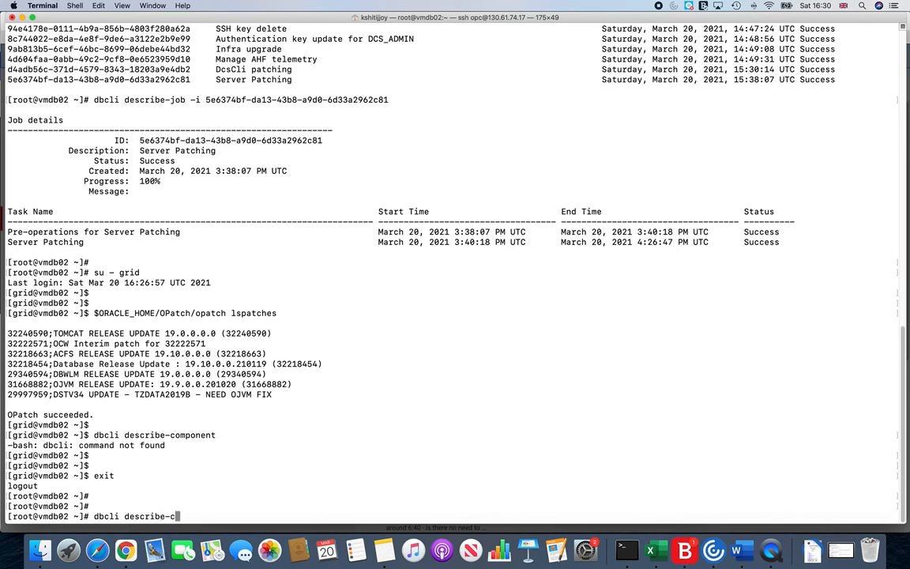
pyautogui.write('omponent')
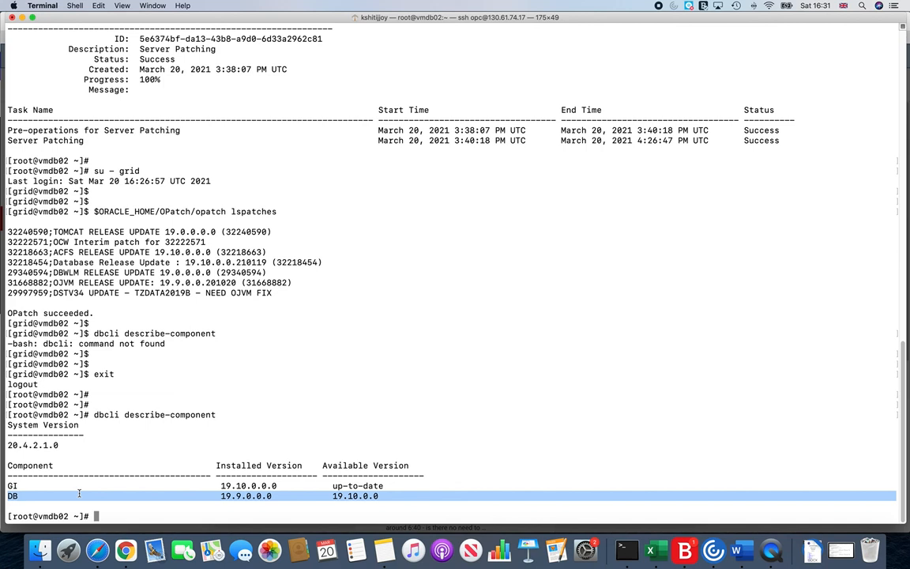
pyautogui.moveTo(239, 498)
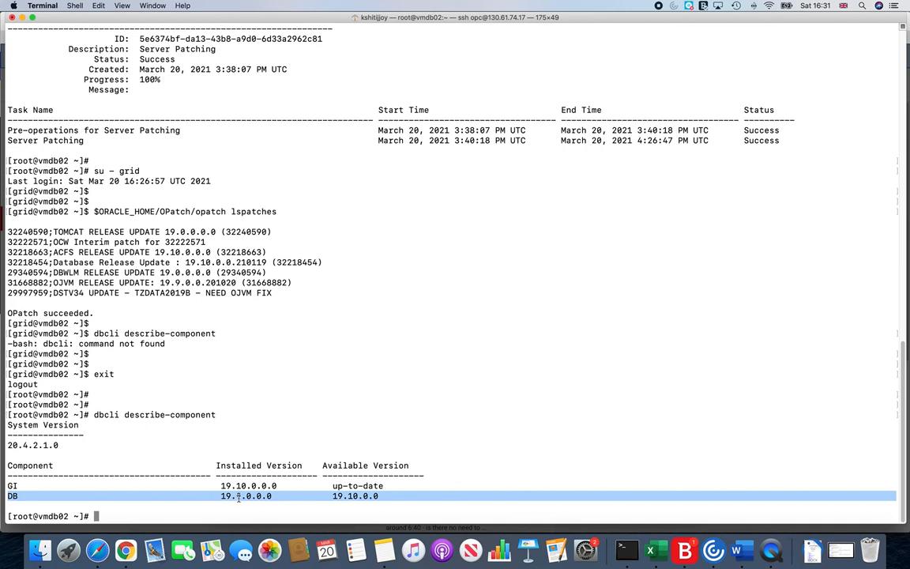